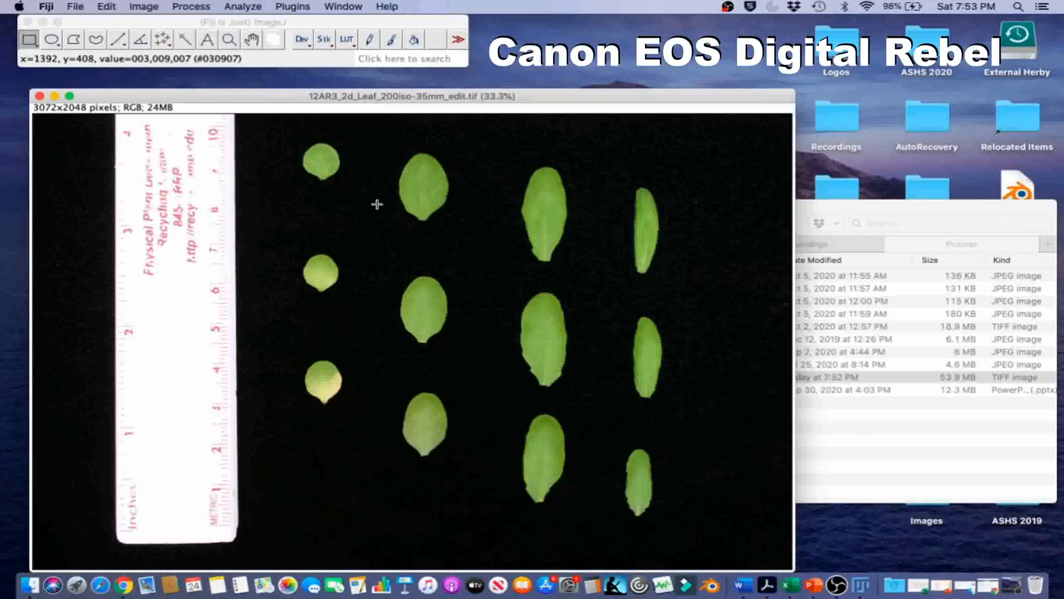
{"action": "mouse_move", "coordinate": [351, 251]}
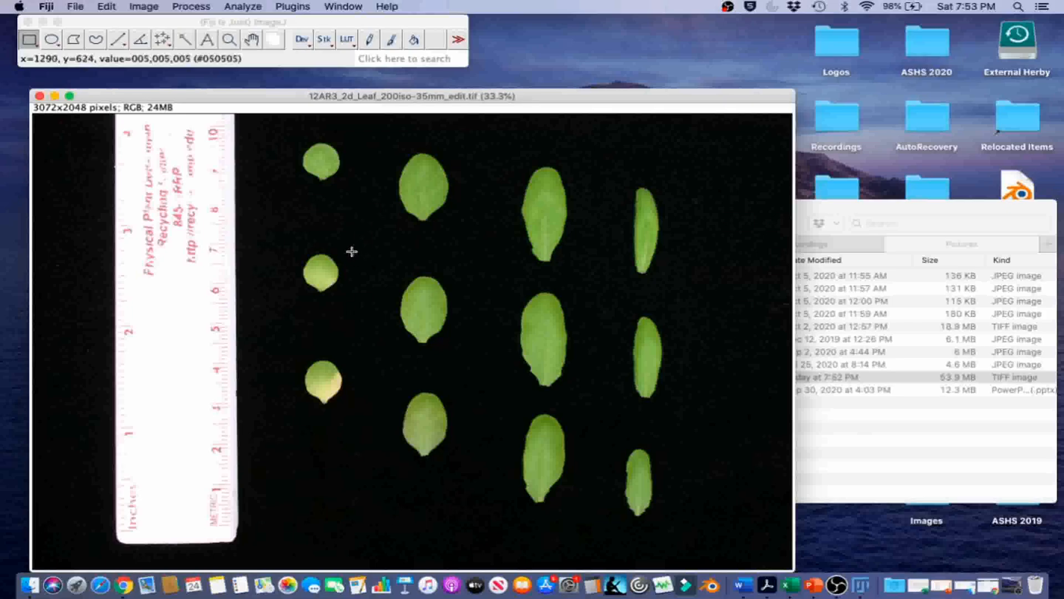
{"action": "mouse_move", "coordinate": [577, 372]}
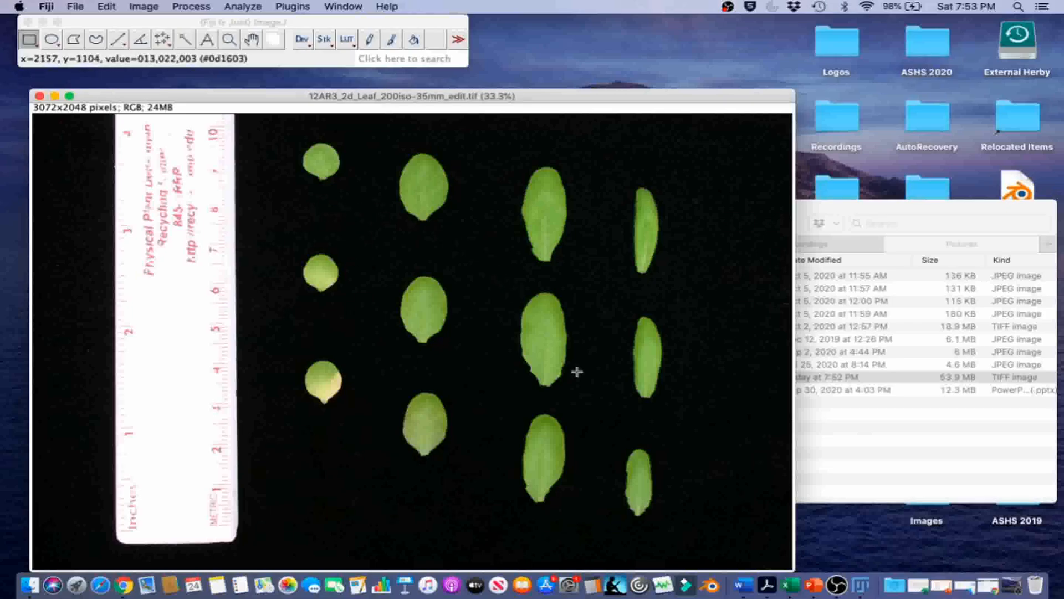
{"action": "mouse_move", "coordinate": [519, 392]}
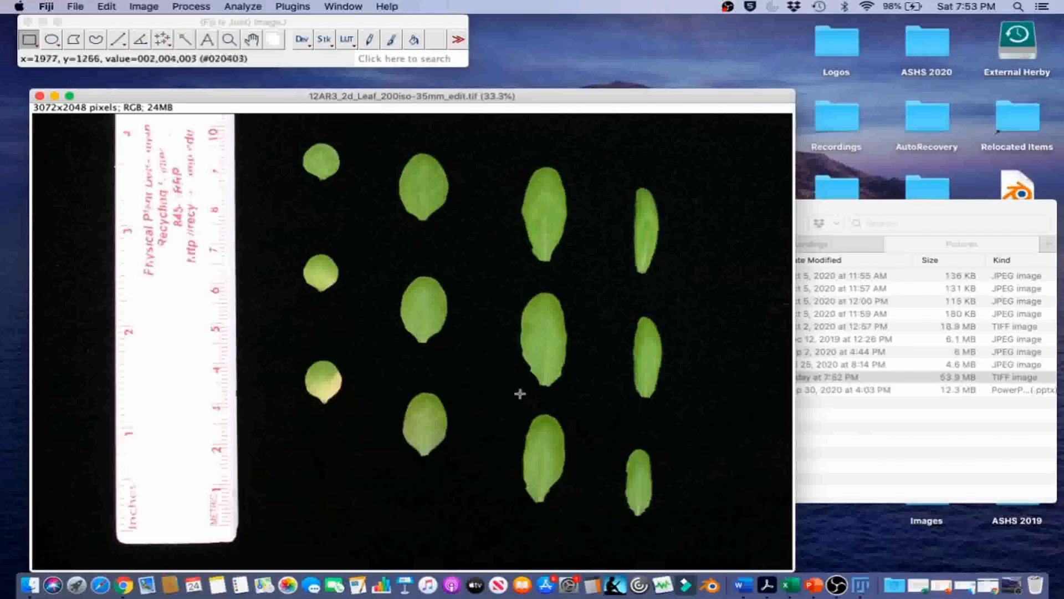
{"action": "mouse_move", "coordinate": [408, 323]}
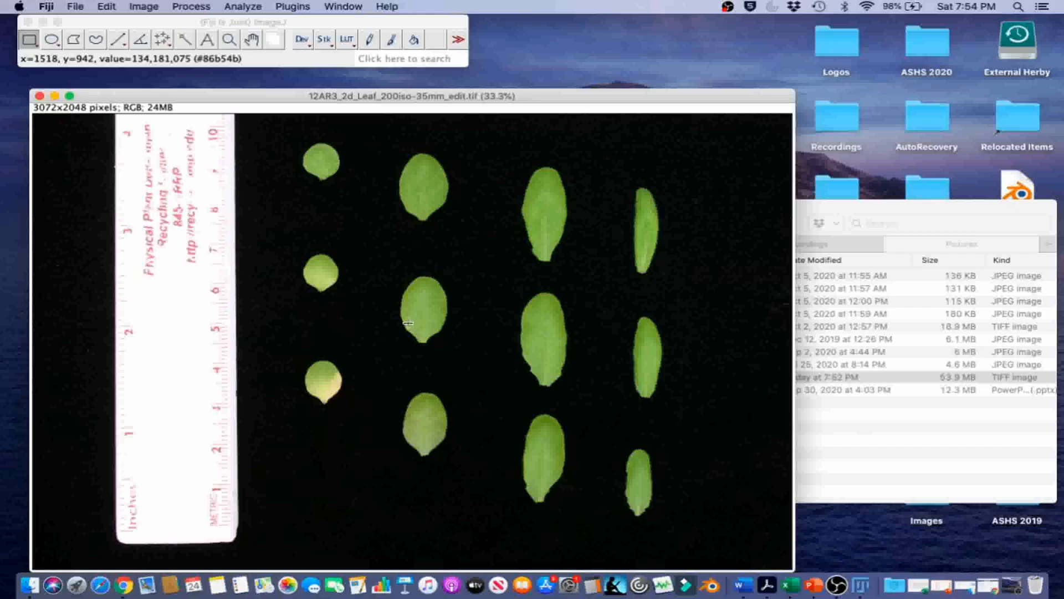
{"action": "mouse_move", "coordinate": [254, 245]}
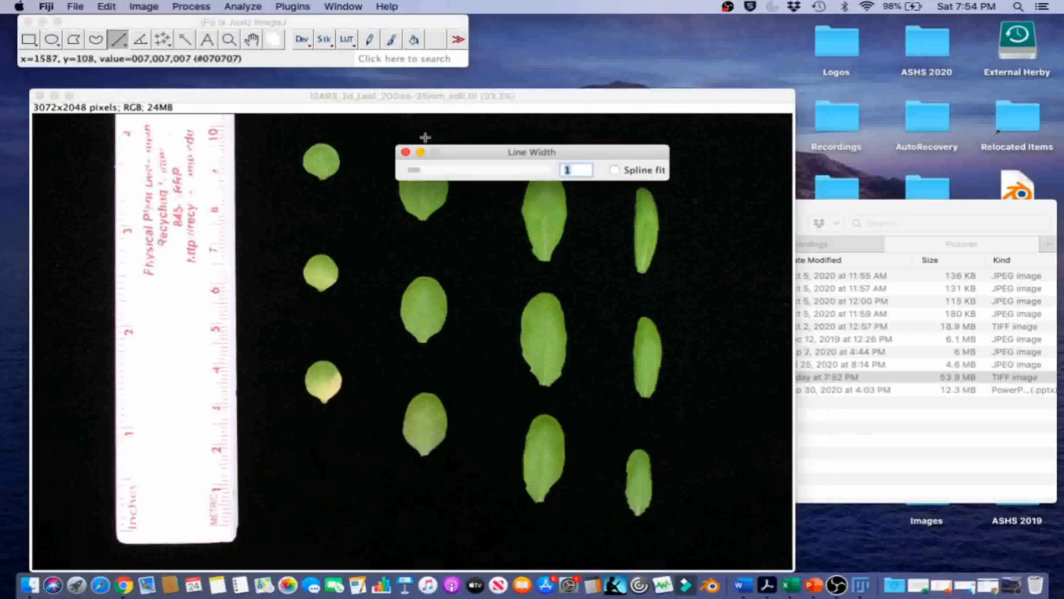
Close the Line Width settings window
{"action": "left_click", "coordinate": [406, 153]}
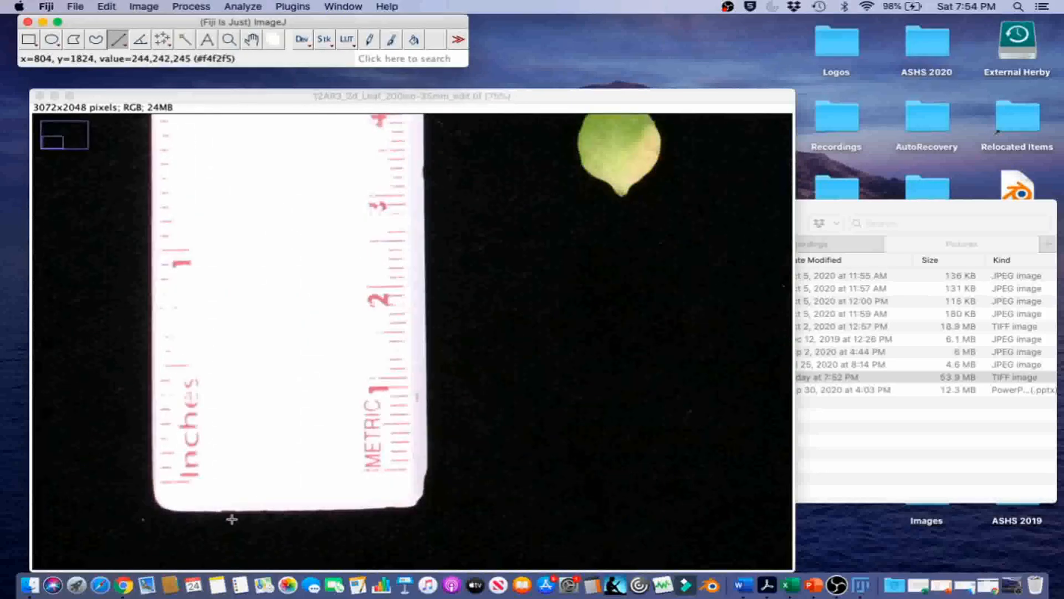
{"action": "mouse_move", "coordinate": [430, 469]}
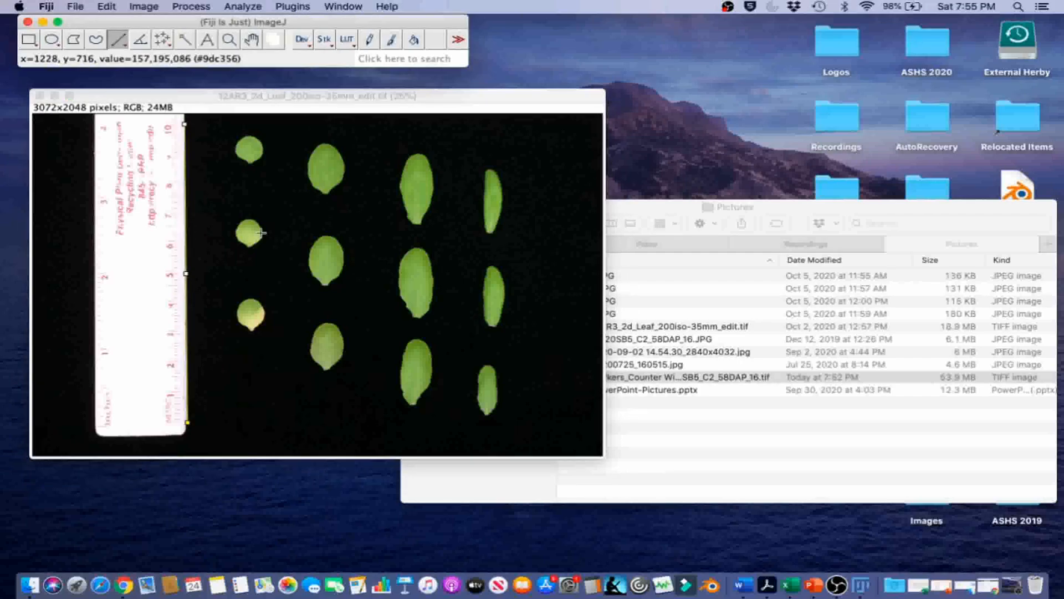
Set the scale with known distance 10 and unit cm for the ruler line
{"action": "left_click", "coordinate": [242, 6]}
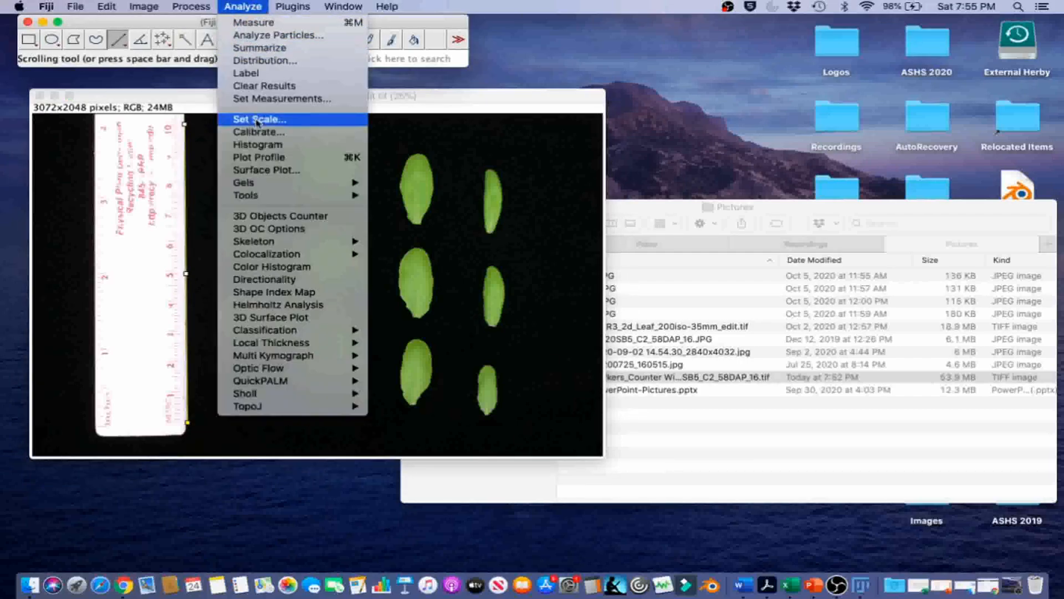
{"action": "left_click", "coordinate": [258, 119]}
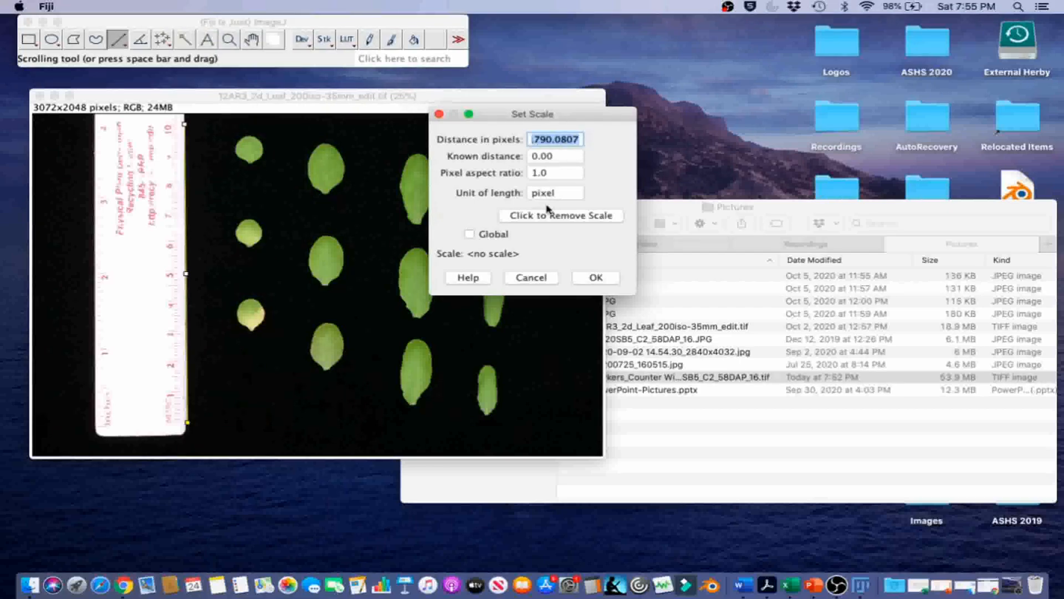
{"action": "left_click", "coordinate": [554, 155]}
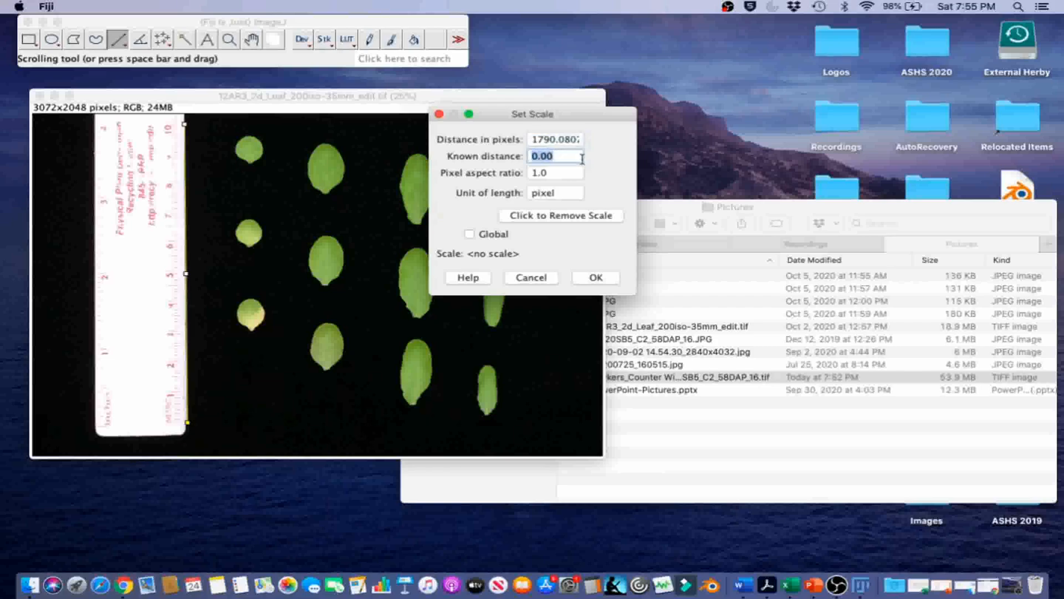
{"action": "type", "text": "10"}
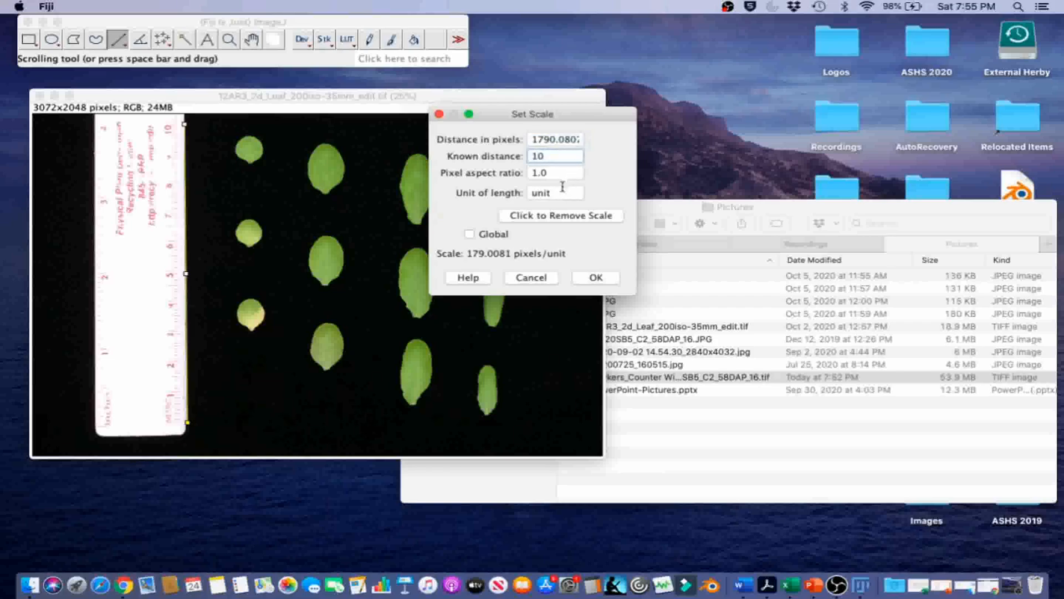
{"action": "type", "text": "cm"}
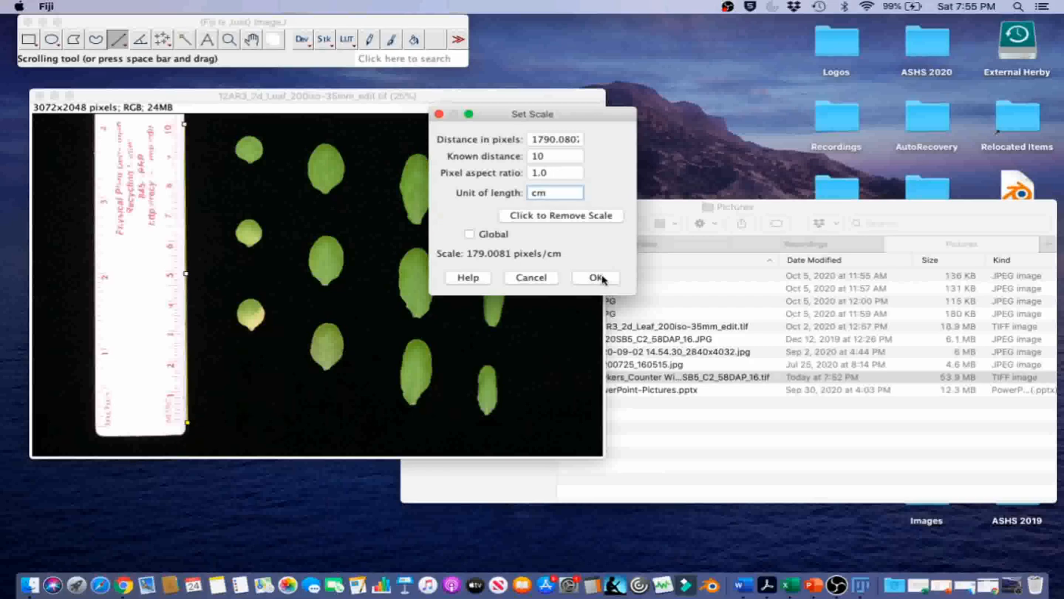
{"action": "left_click", "coordinate": [595, 278]}
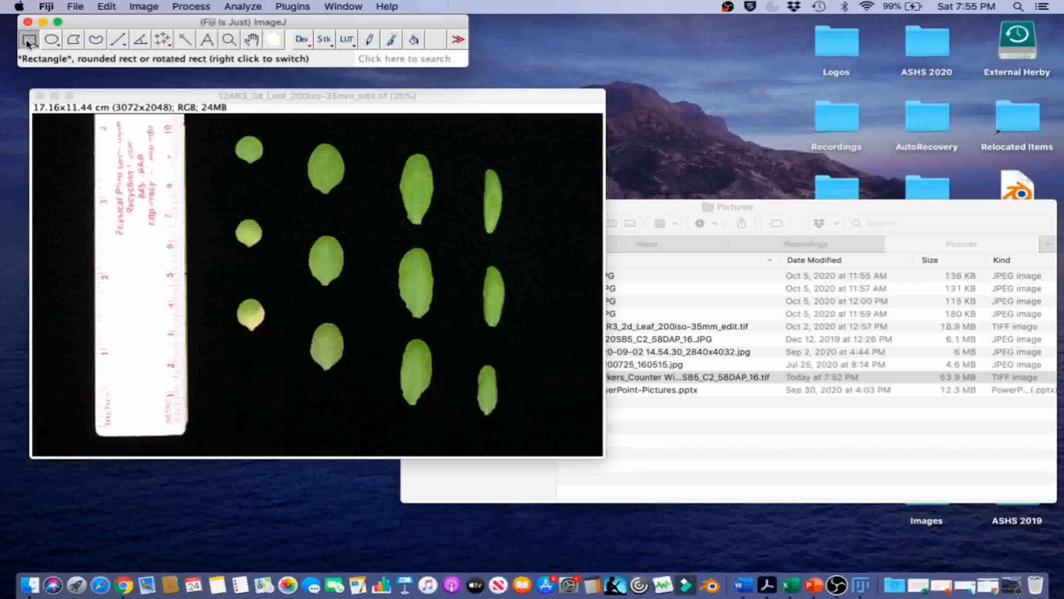
{"action": "mouse_move", "coordinate": [229, 131]}
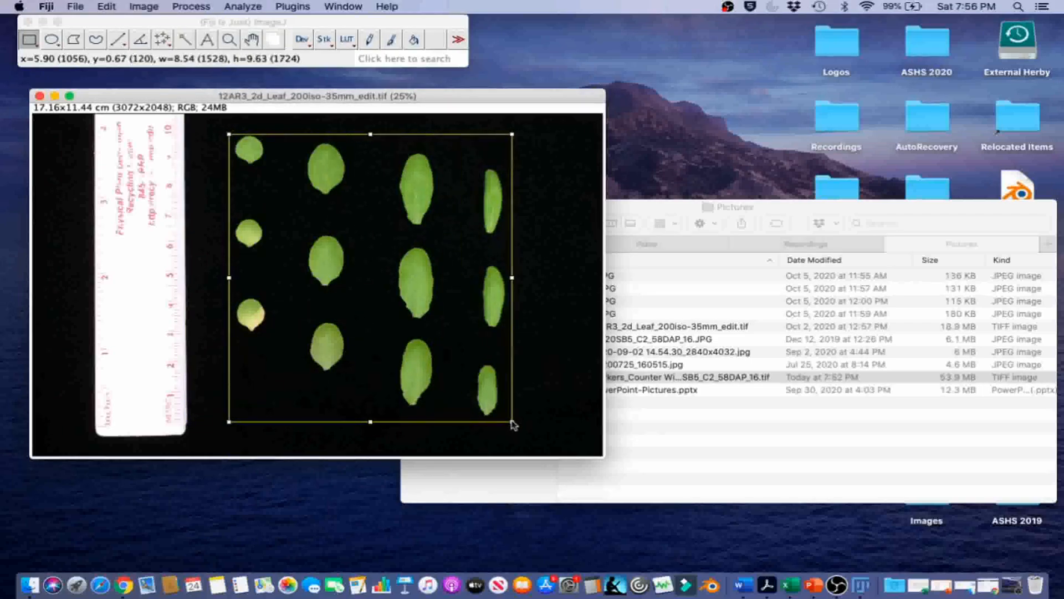
{"action": "mouse_move", "coordinate": [205, 146]}
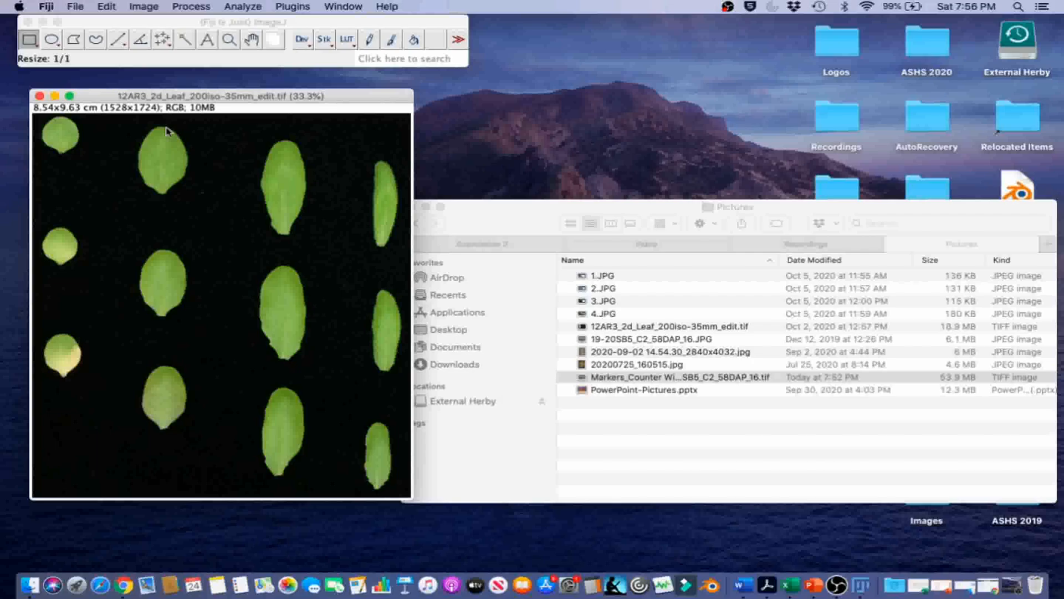
Open the Image menu
{"action": "left_click", "coordinate": [143, 6]}
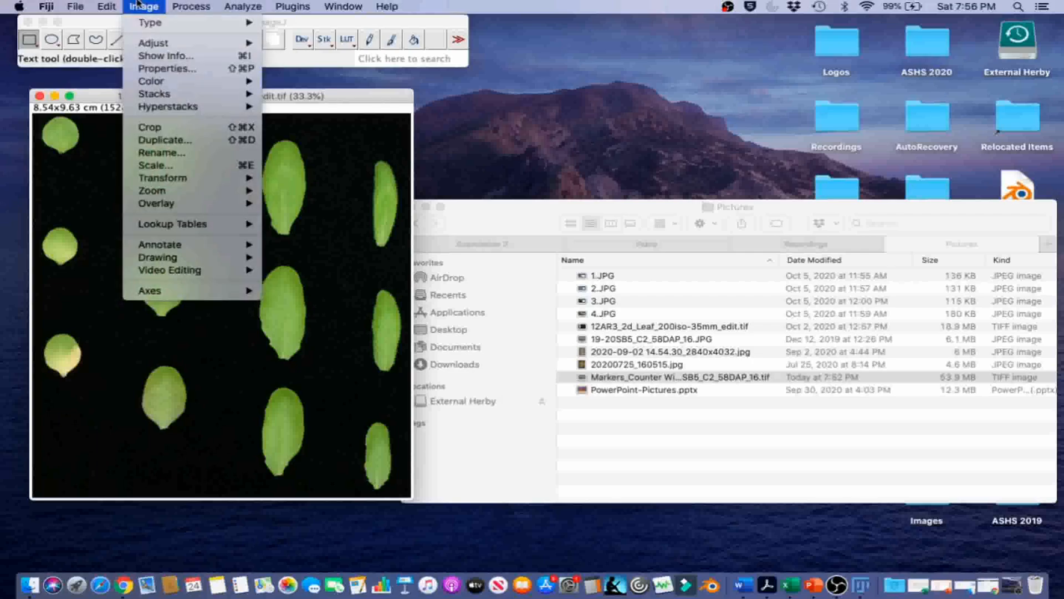
Colour-threshold the leaves (hue 30–135, brightness from 80) and select them
{"action": "left_click", "coordinate": [154, 43]}
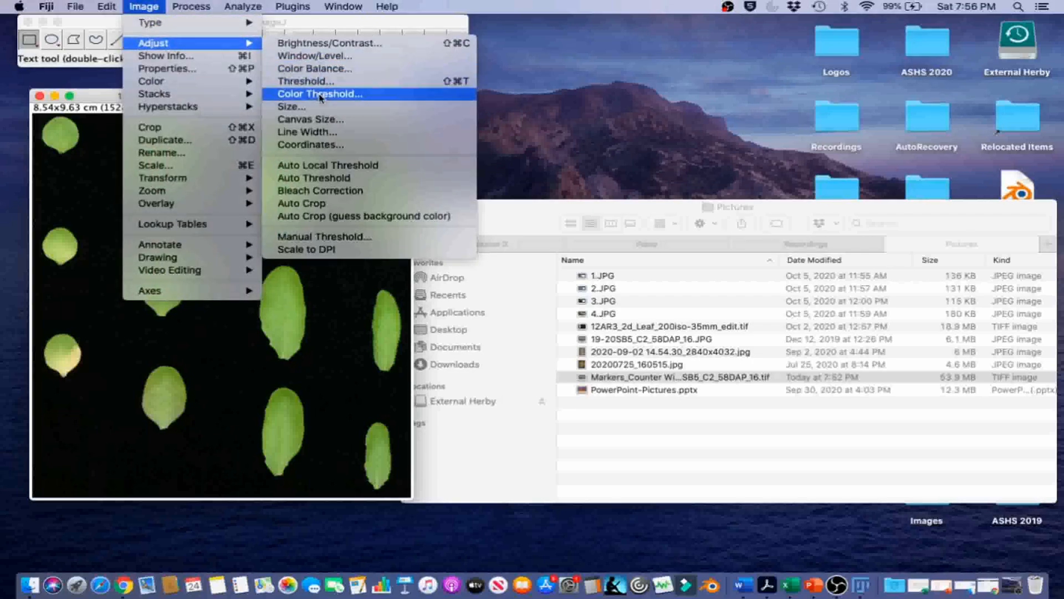
{"action": "left_click", "coordinate": [320, 94]}
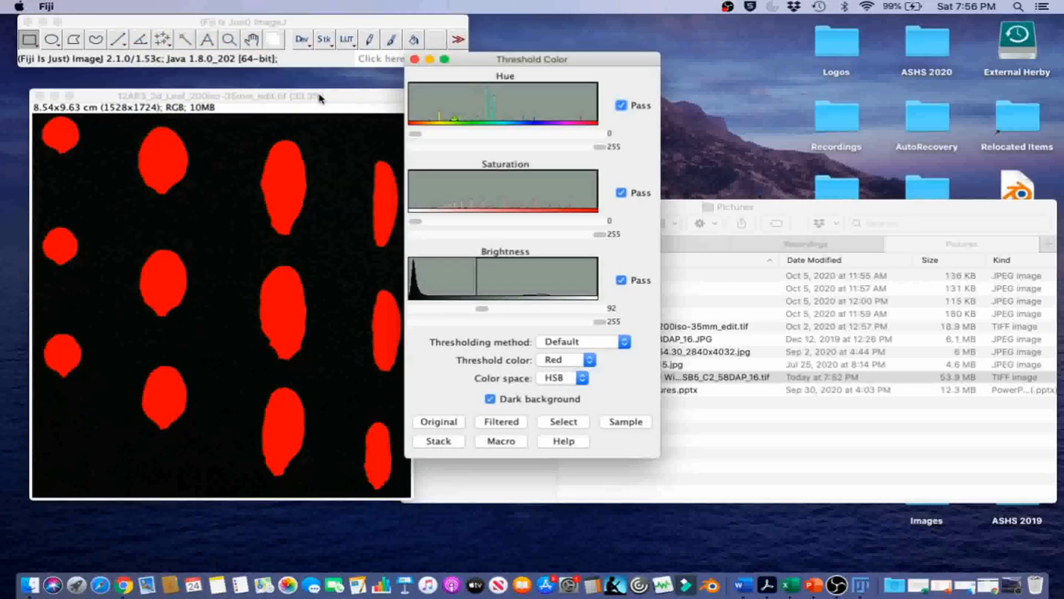
{"action": "mouse_move", "coordinate": [486, 61]}
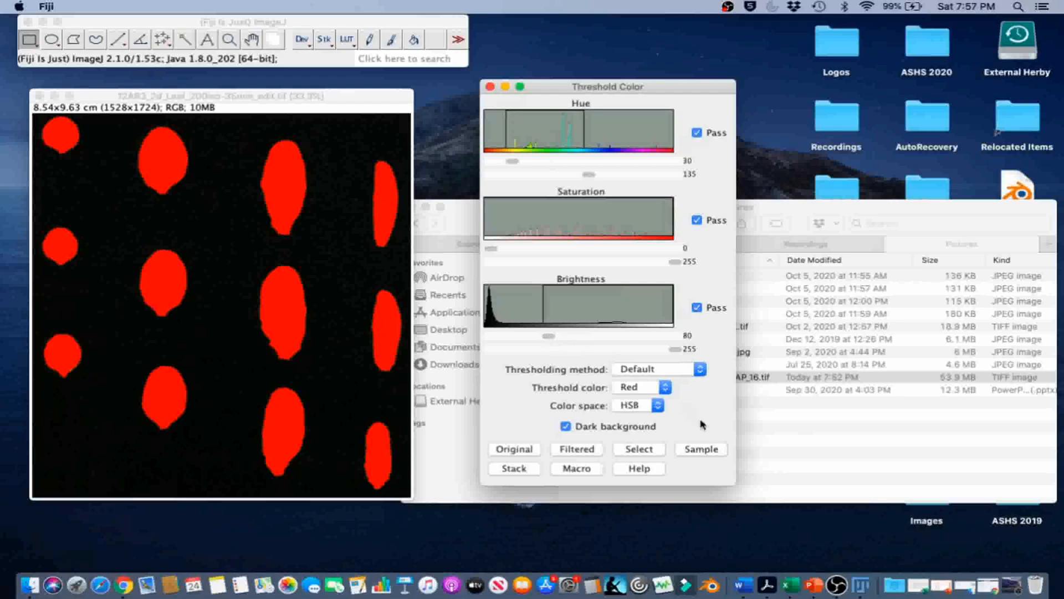
{"action": "left_click", "coordinate": [638, 449]}
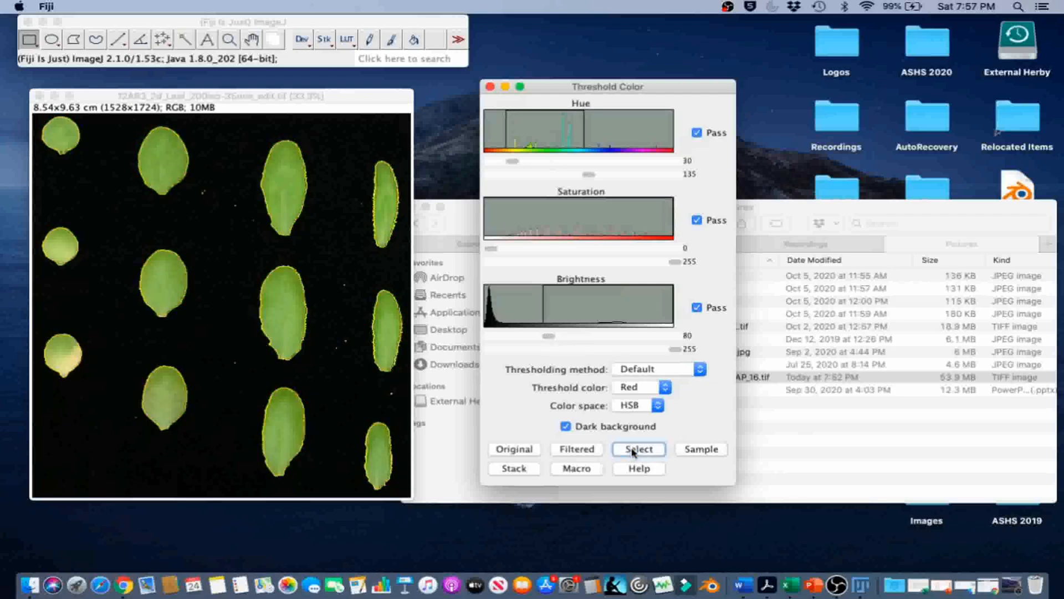
{"action": "mouse_move", "coordinate": [286, 287]}
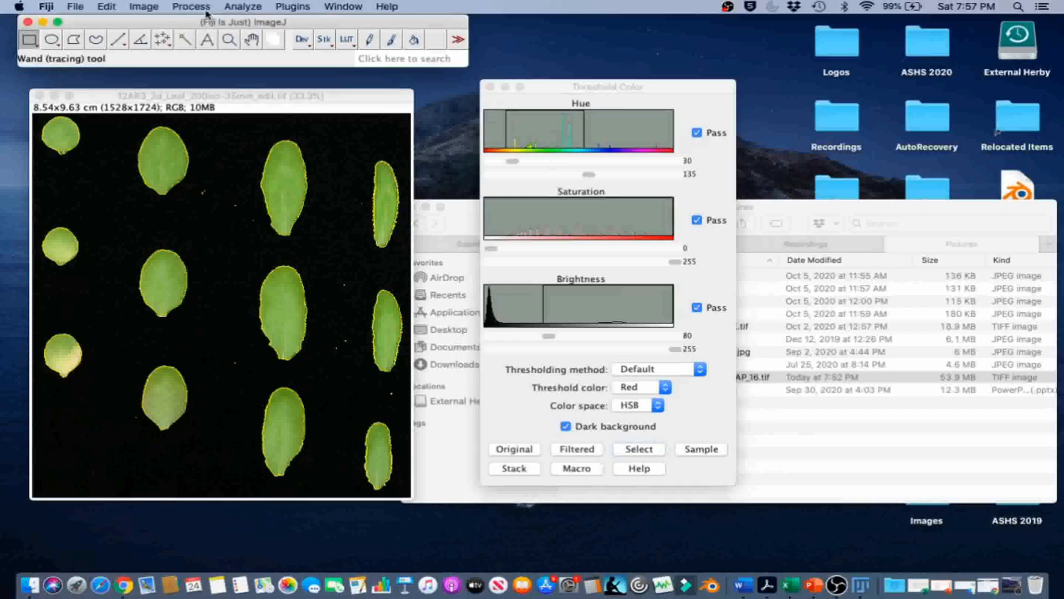
Make the image binary and run Analyze Particles for sizes 0.1–Infinity with Outlines shown
{"action": "left_click", "coordinate": [191, 6]}
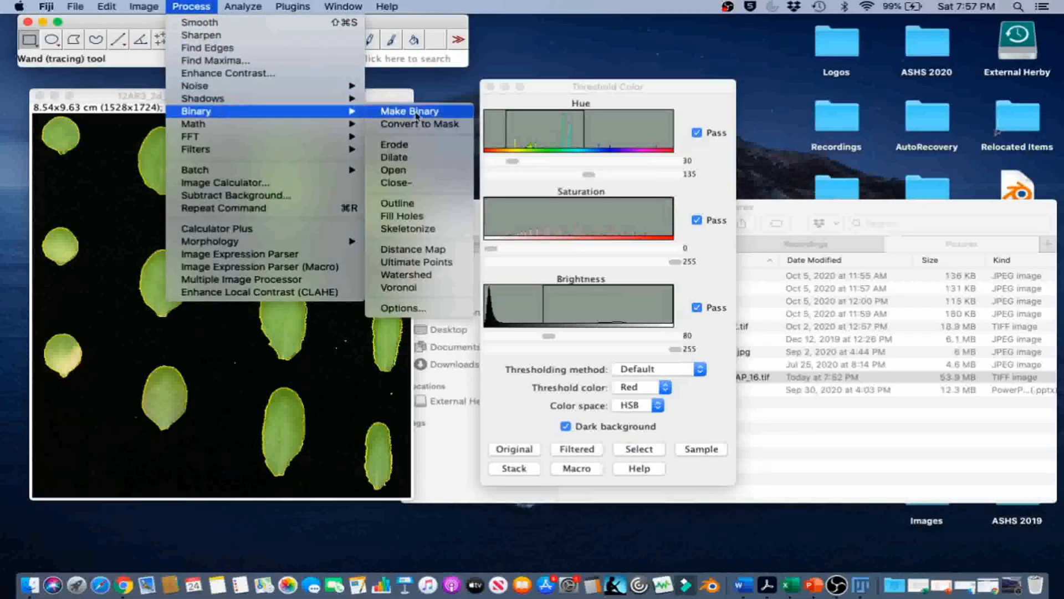
{"action": "left_click", "coordinate": [410, 110]}
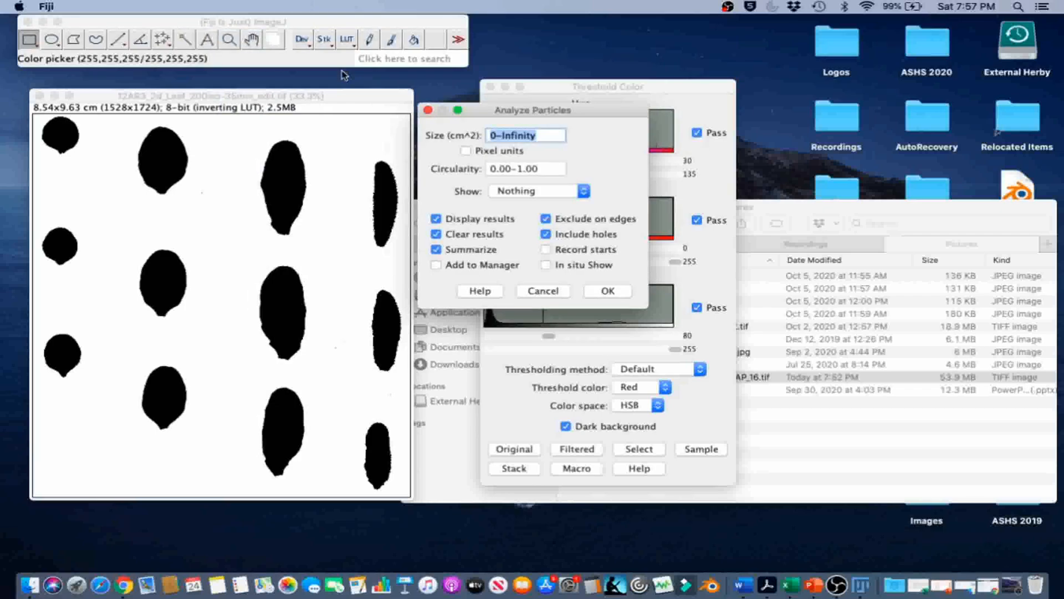
{"action": "mouse_move", "coordinate": [465, 94]}
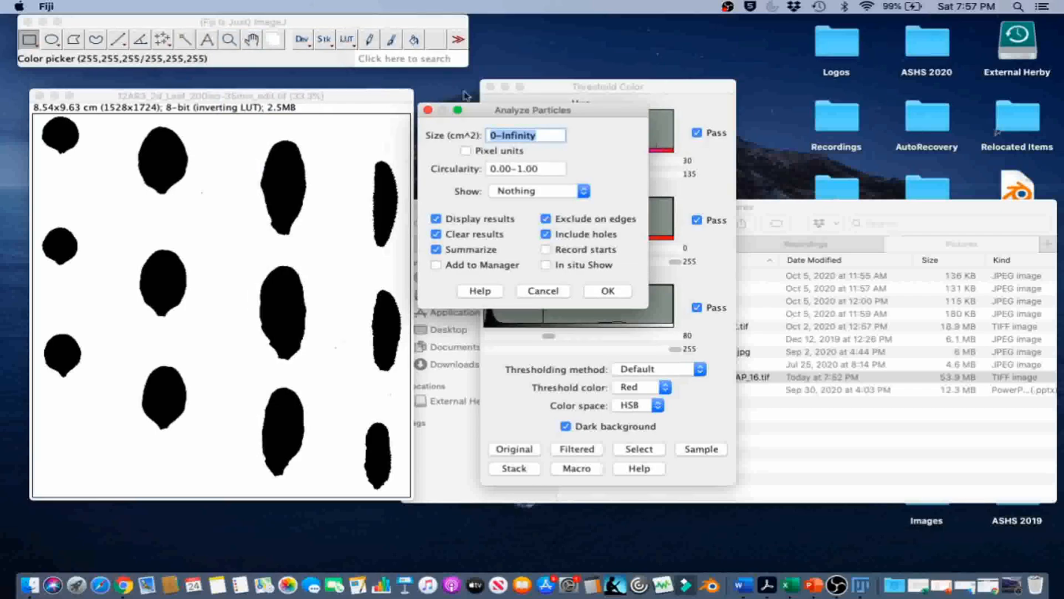
{"action": "left_click", "coordinate": [526, 135]}
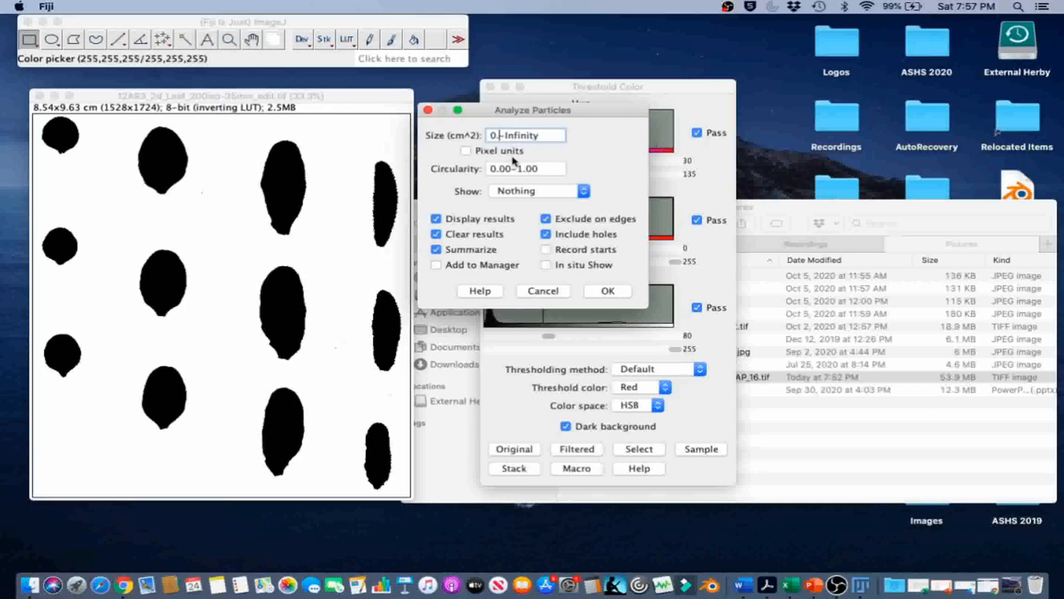
{"action": "type", "text": "1"}
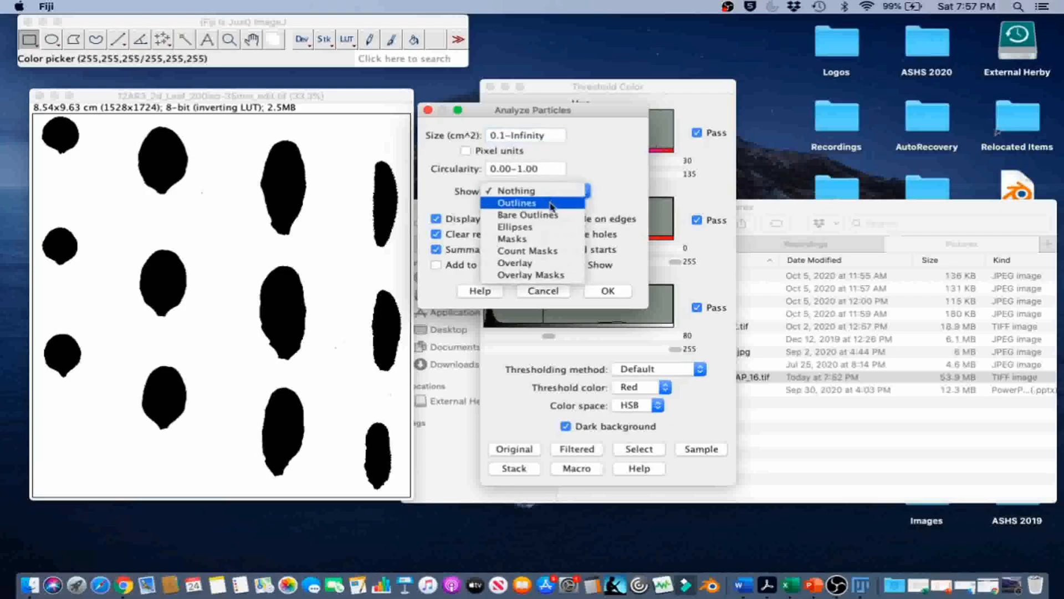
{"action": "left_click", "coordinate": [518, 202]}
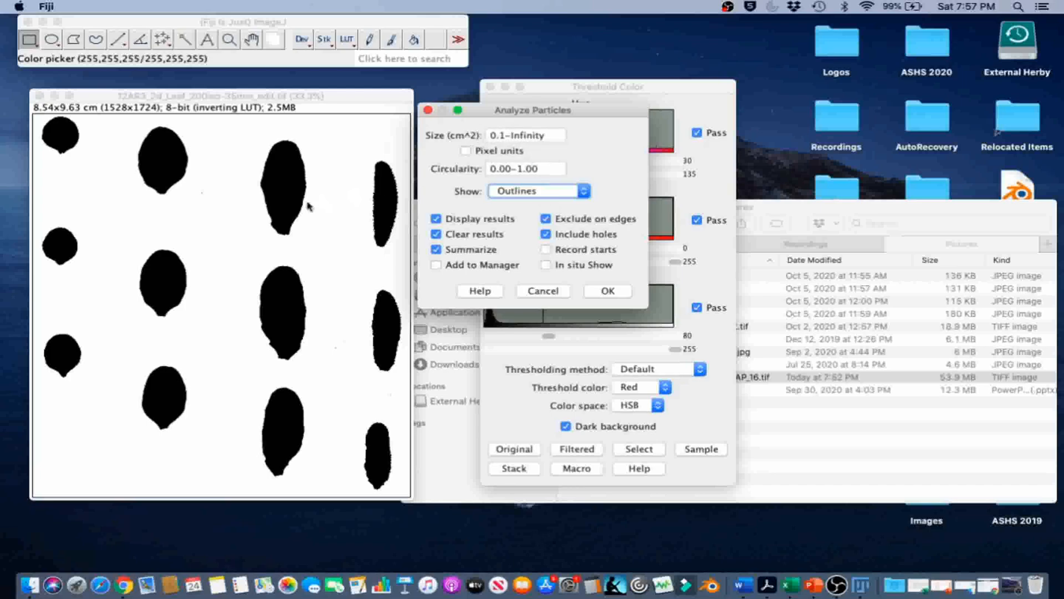
{"action": "mouse_move", "coordinate": [331, 303]}
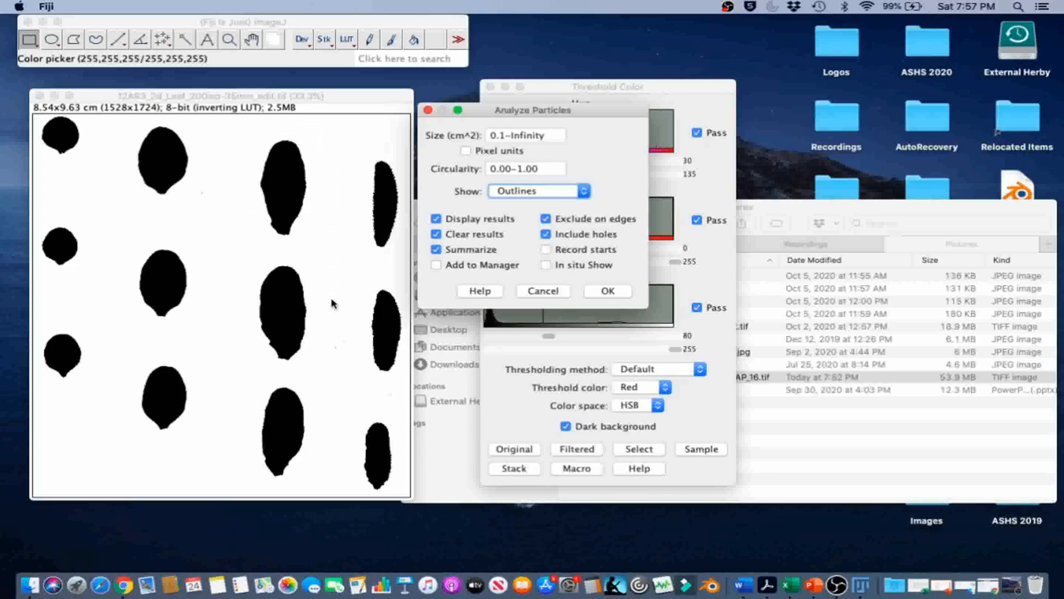
{"action": "mouse_move", "coordinate": [594, 186]}
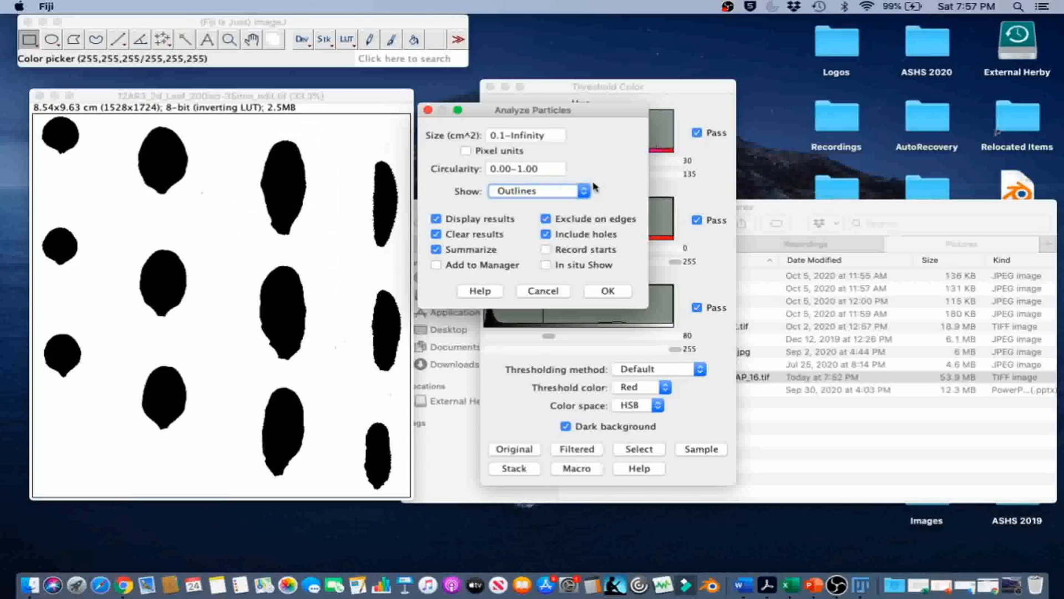
{"action": "left_click", "coordinate": [606, 290]}
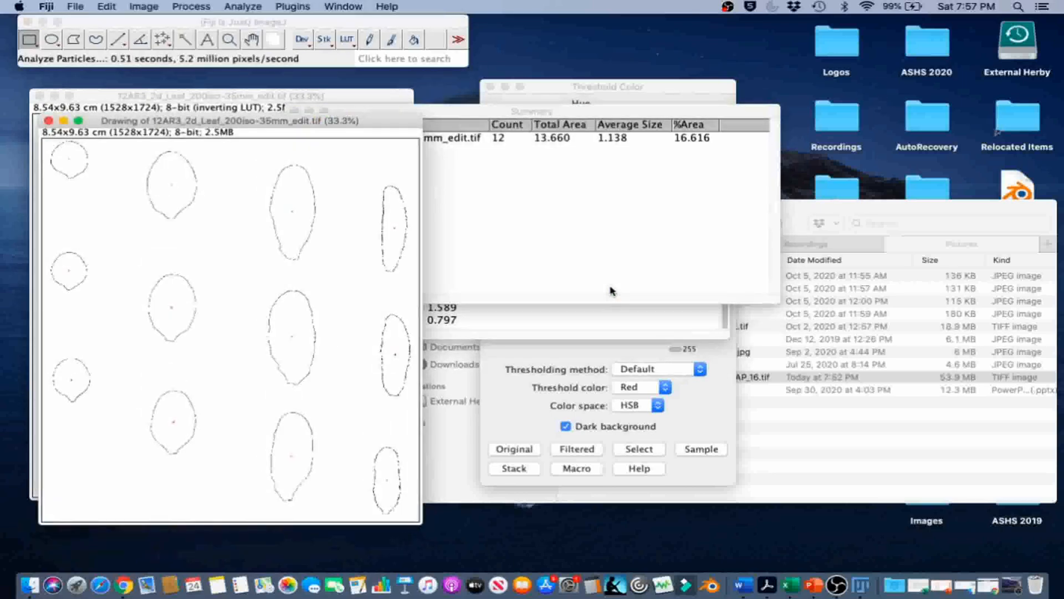
{"action": "mouse_move", "coordinate": [540, 242]}
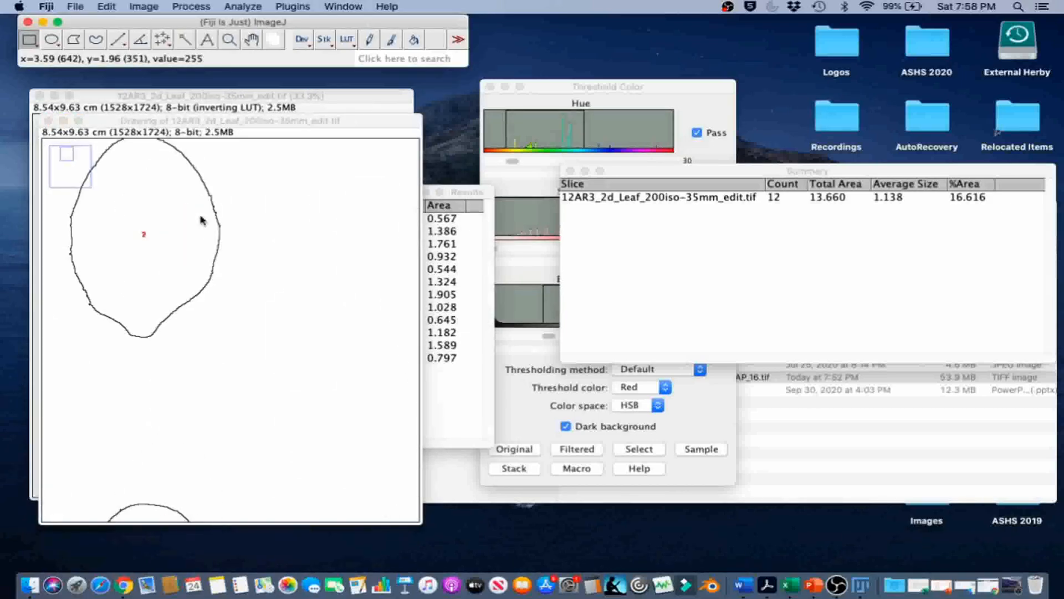
{"action": "mouse_move", "coordinate": [135, 223]}
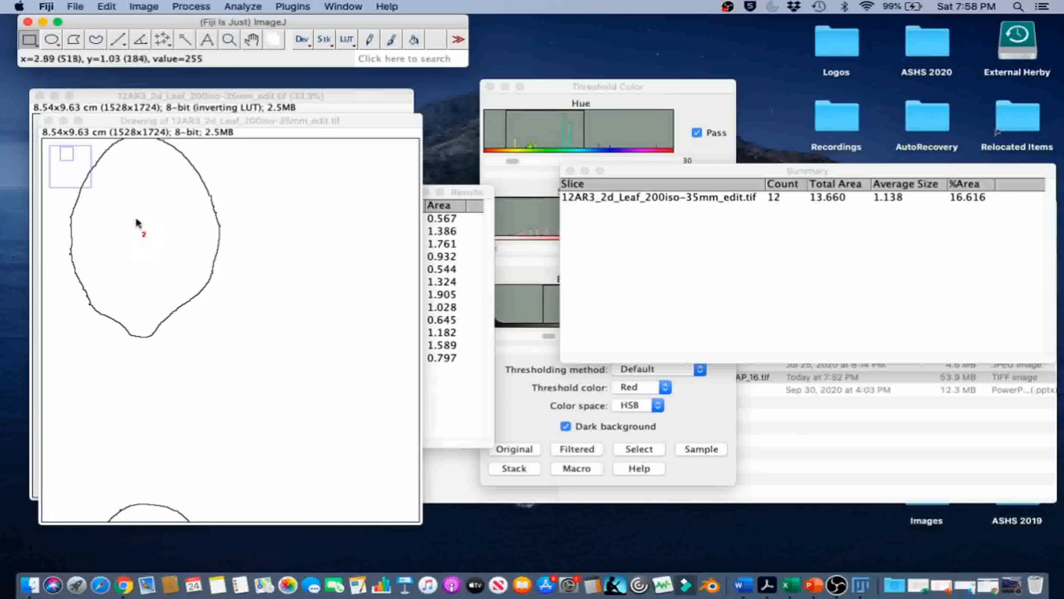
{"action": "mouse_move", "coordinate": [139, 238]}
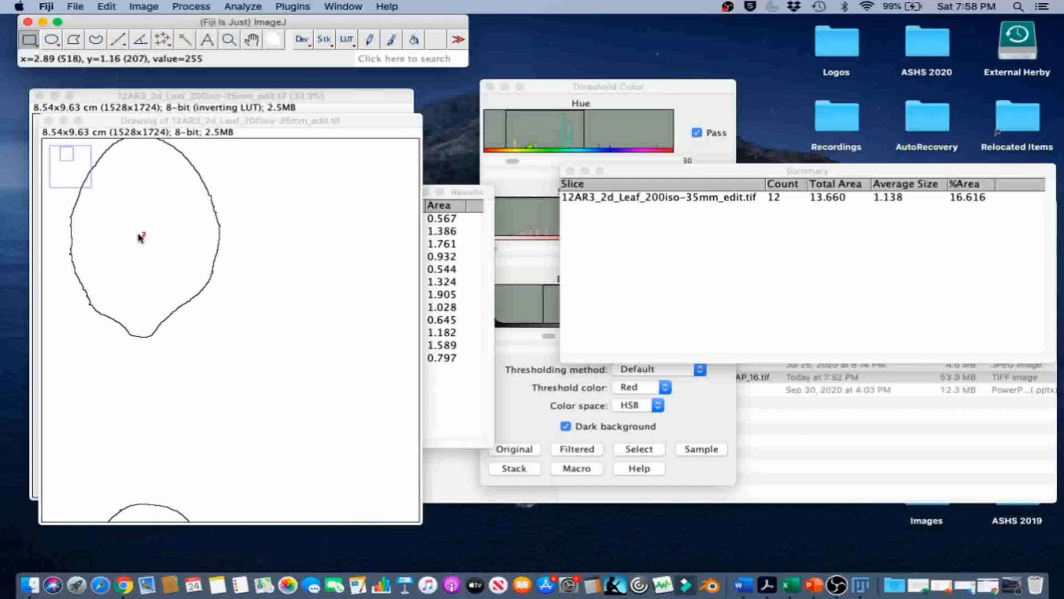